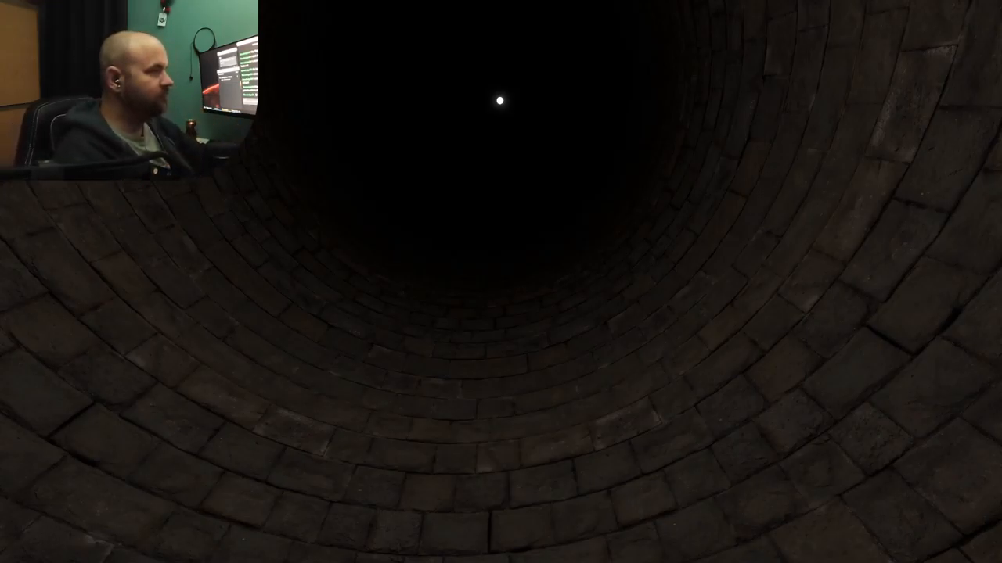
mouse_move(501, 282)
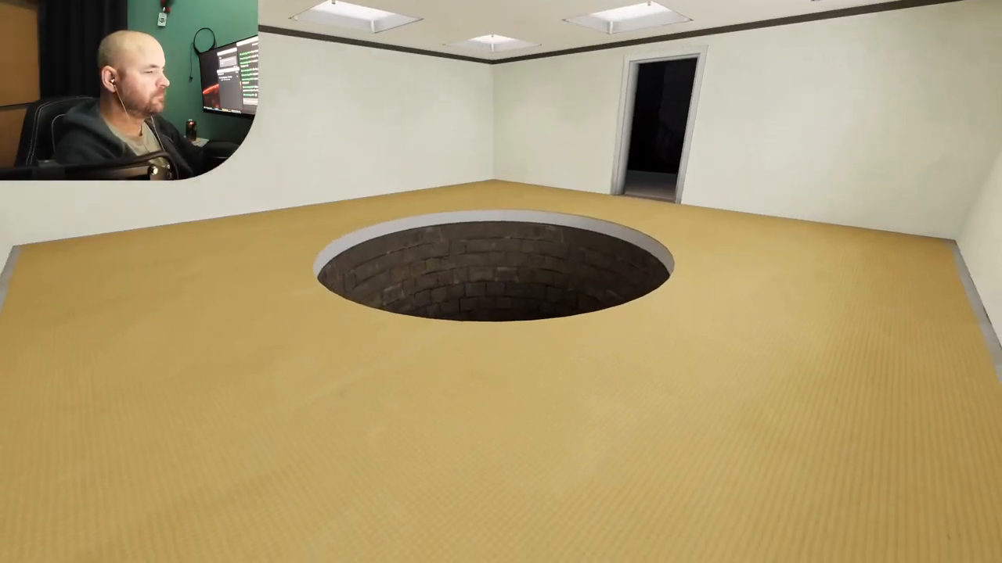